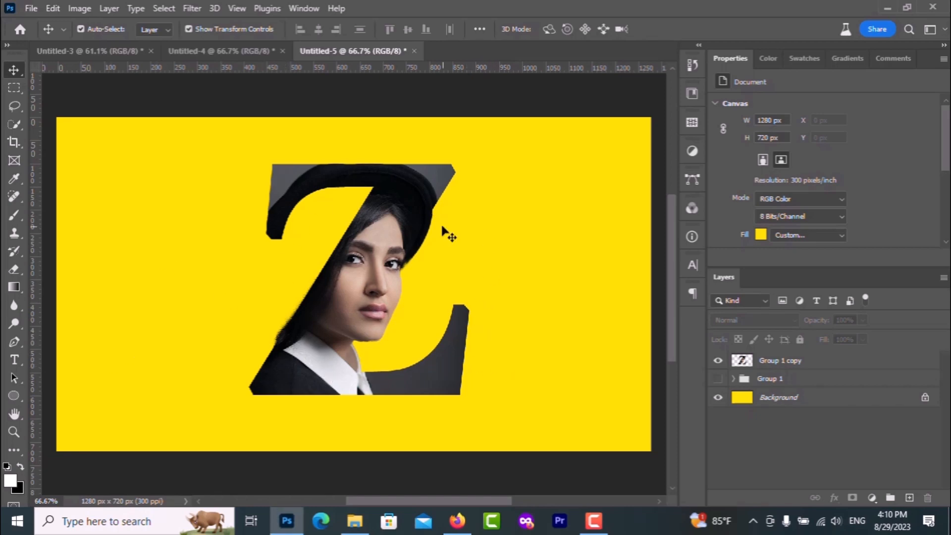
Create a 1280×720 px, 300 ppi document with a #ffde00 yellow background.
{"action": "left_click", "coordinate": [30, 8]}
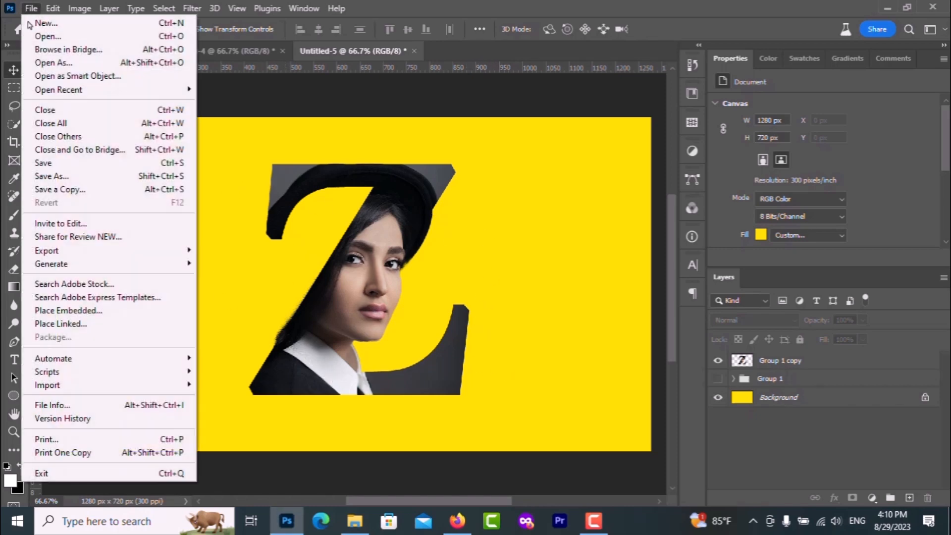
{"action": "left_click", "coordinate": [46, 22]}
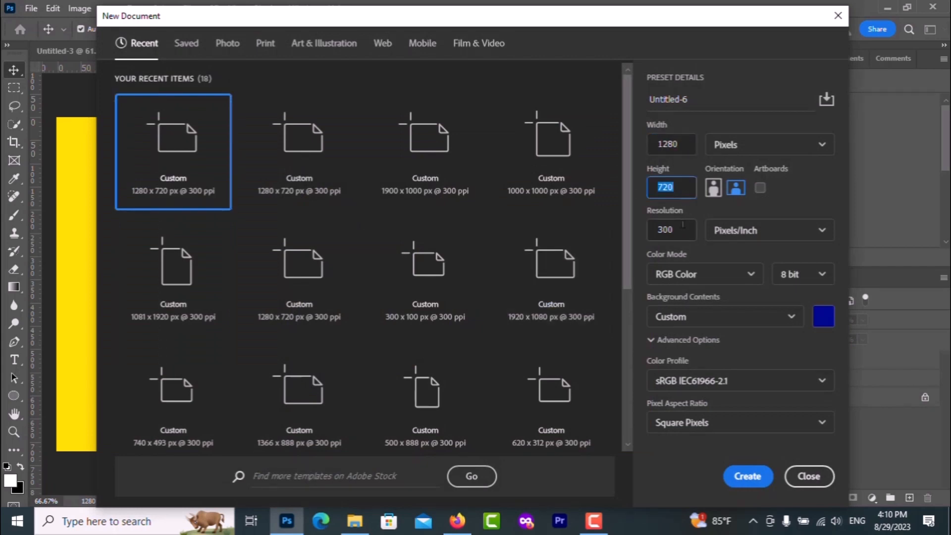
{"action": "left_click", "coordinate": [823, 316]}
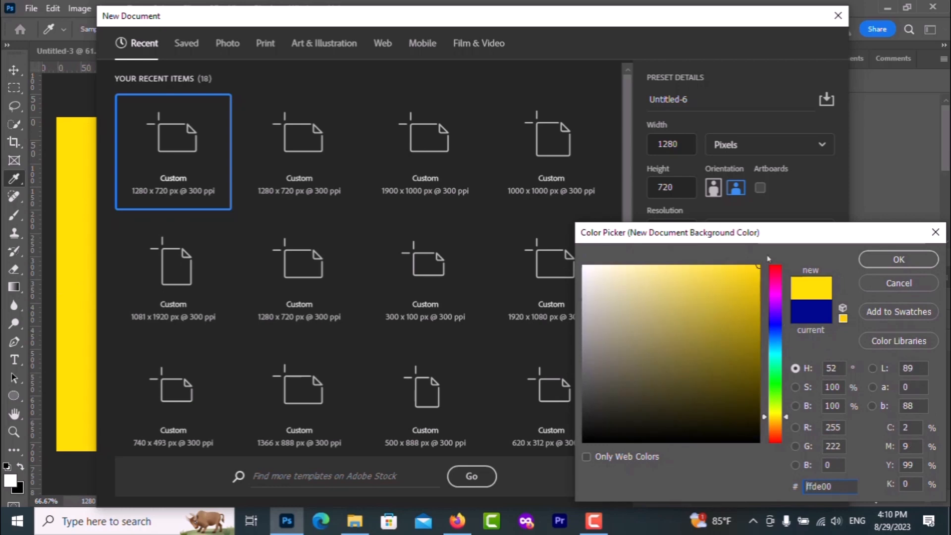
{"action": "left_click", "coordinate": [897, 259]}
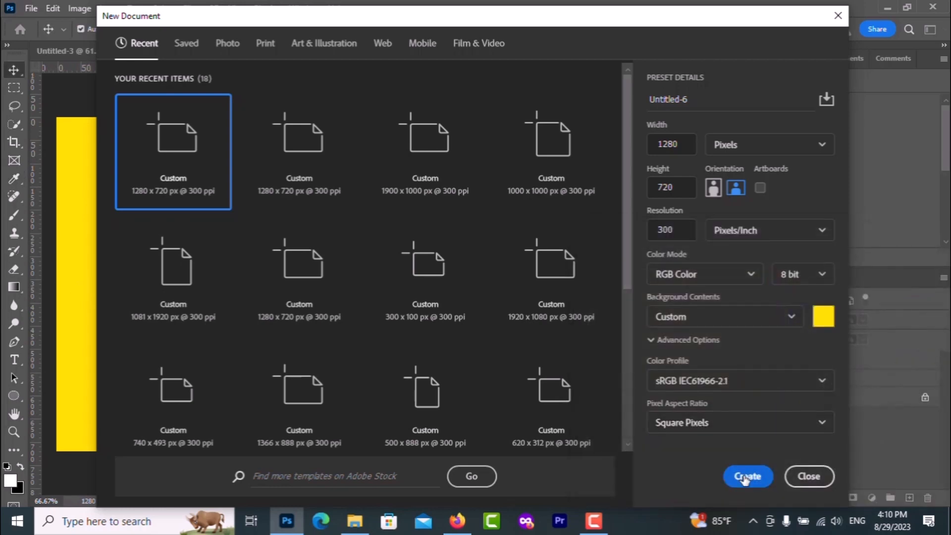
{"action": "left_click", "coordinate": [747, 476]}
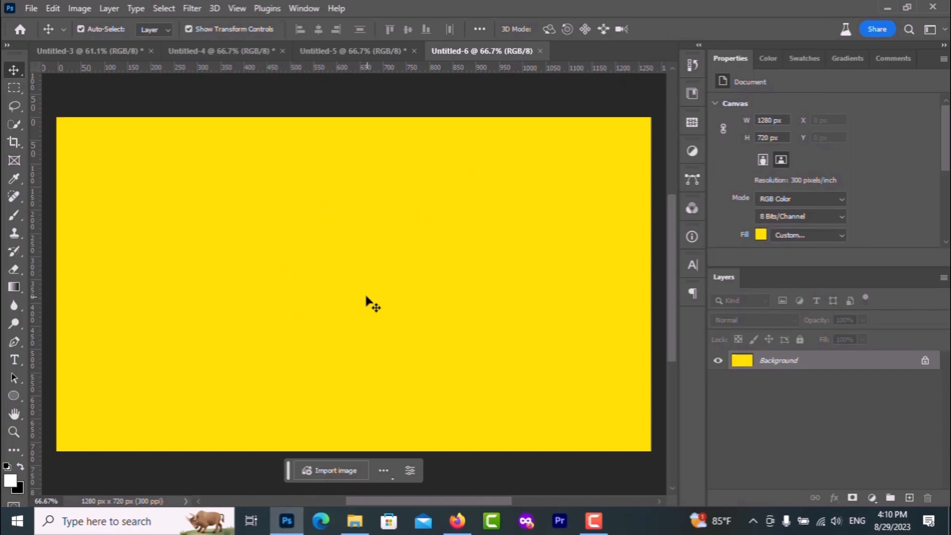
Type the letter Z in NPIMalek Regular and commit the text.
{"action": "left_click", "coordinate": [14, 359]}
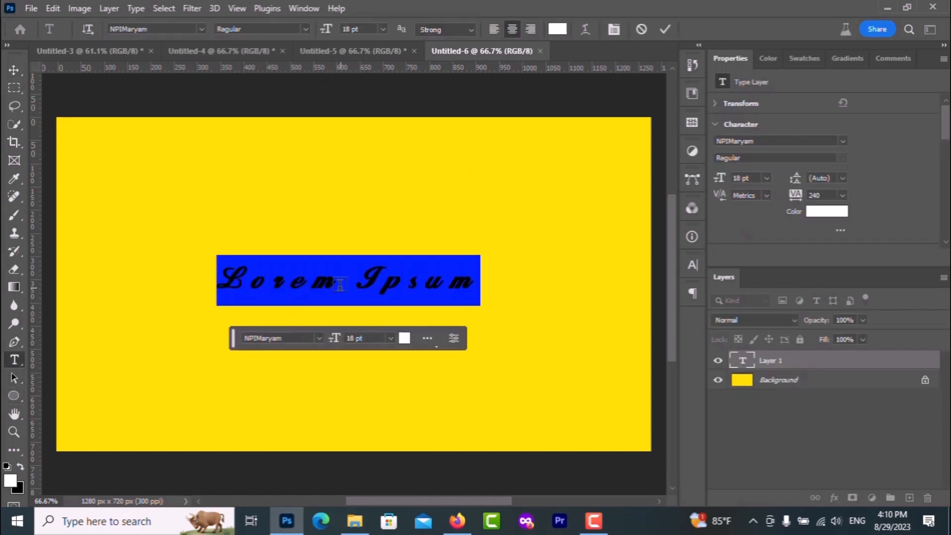
{"action": "type", "text": "Z"}
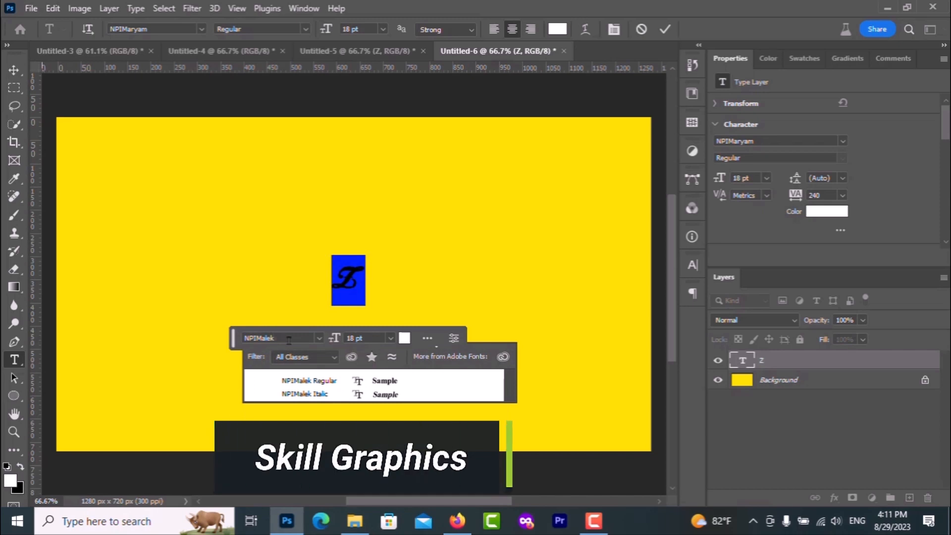
{"action": "left_click", "coordinate": [309, 381]}
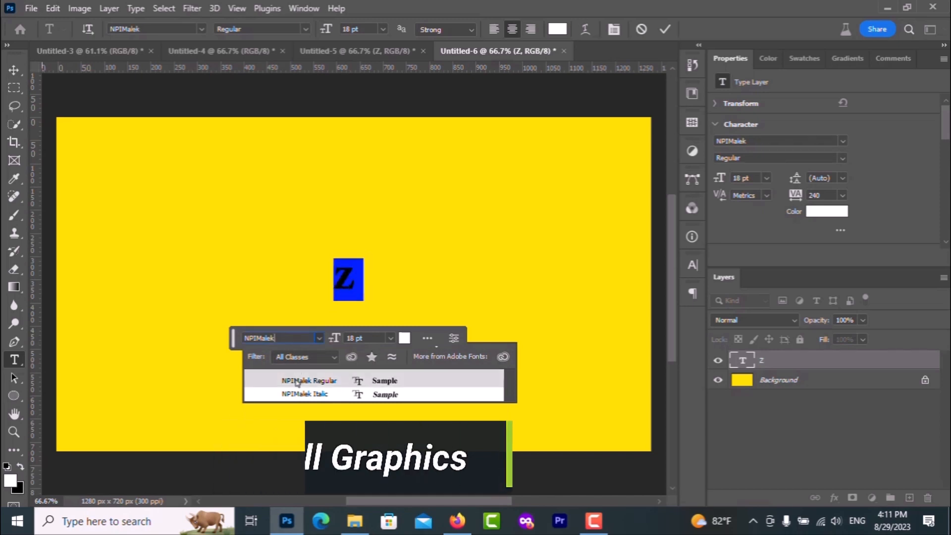
{"action": "left_click", "coordinate": [304, 393]}
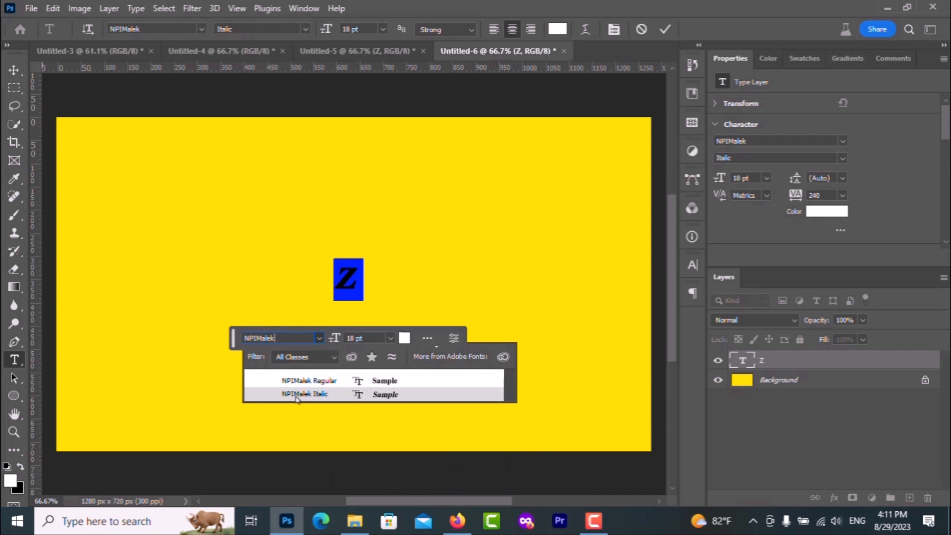
{"action": "left_click", "coordinate": [308, 380]}
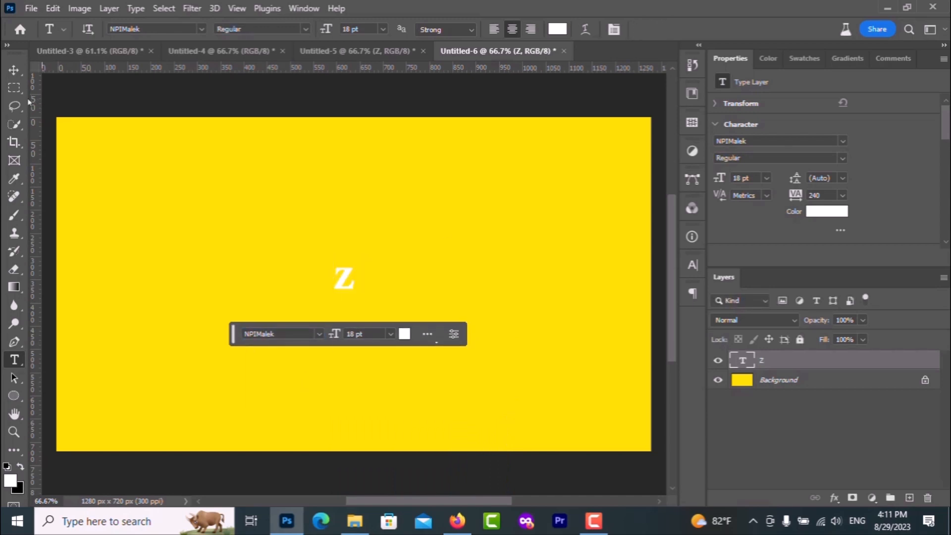
{"action": "left_click", "coordinate": [14, 70]}
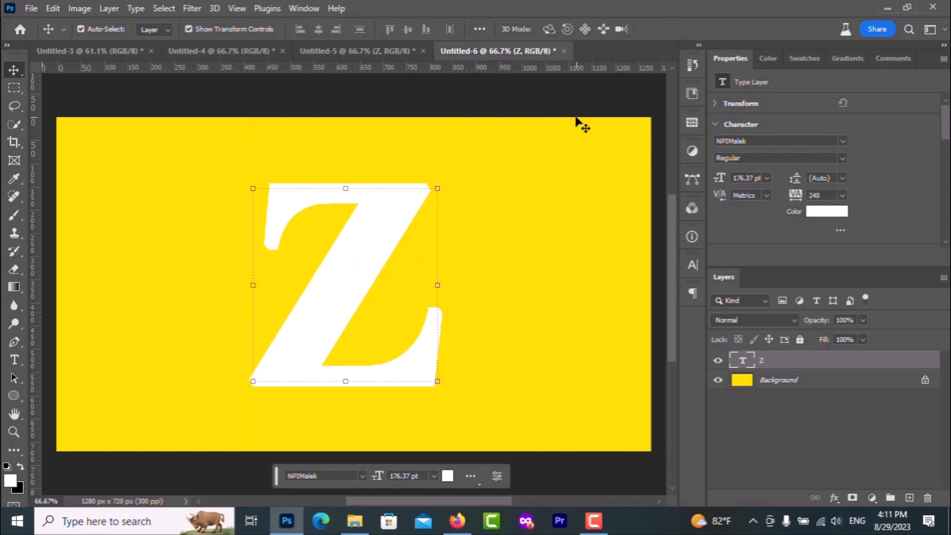
Place the portrait photo as an embedded layer and flip it horizontally.
{"action": "left_click", "coordinate": [355, 521]}
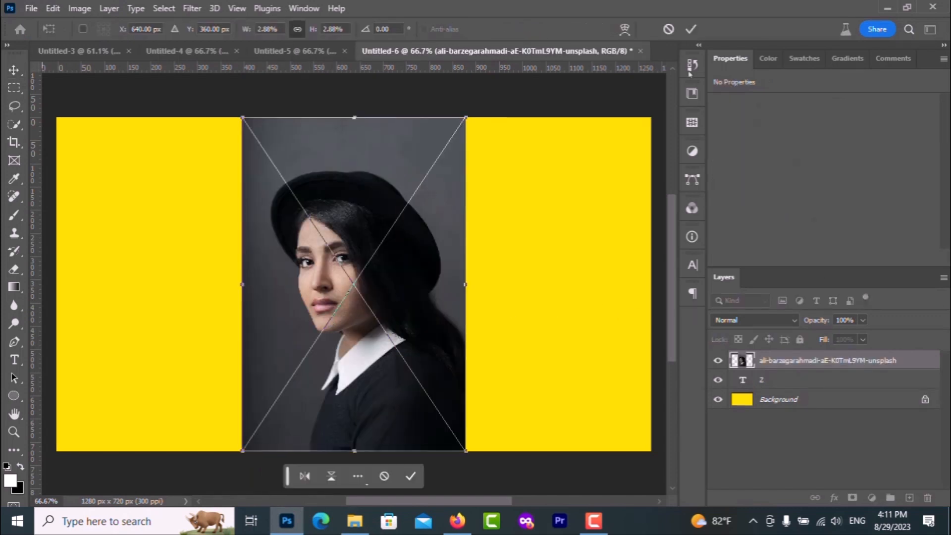
{"action": "left_click", "coordinate": [411, 475]}
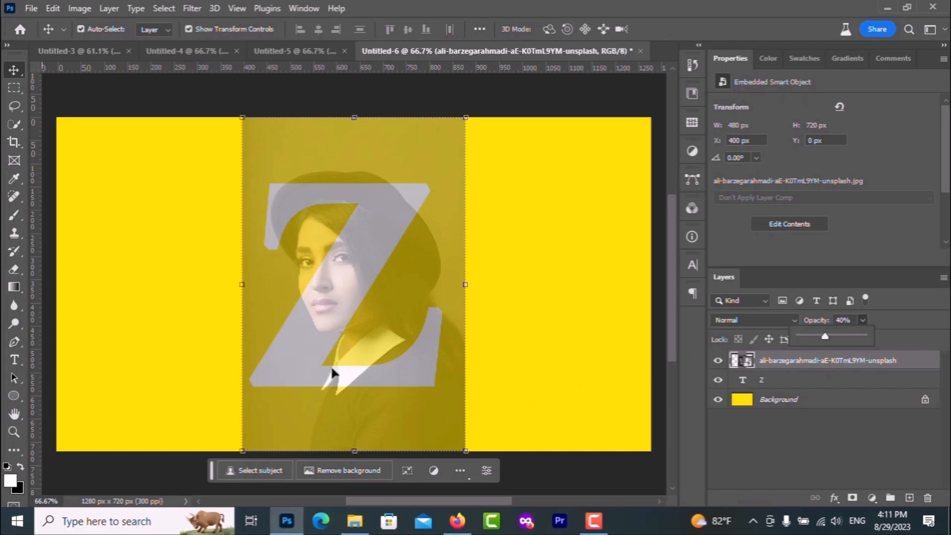
{"action": "key", "text": "ctrl+t"}
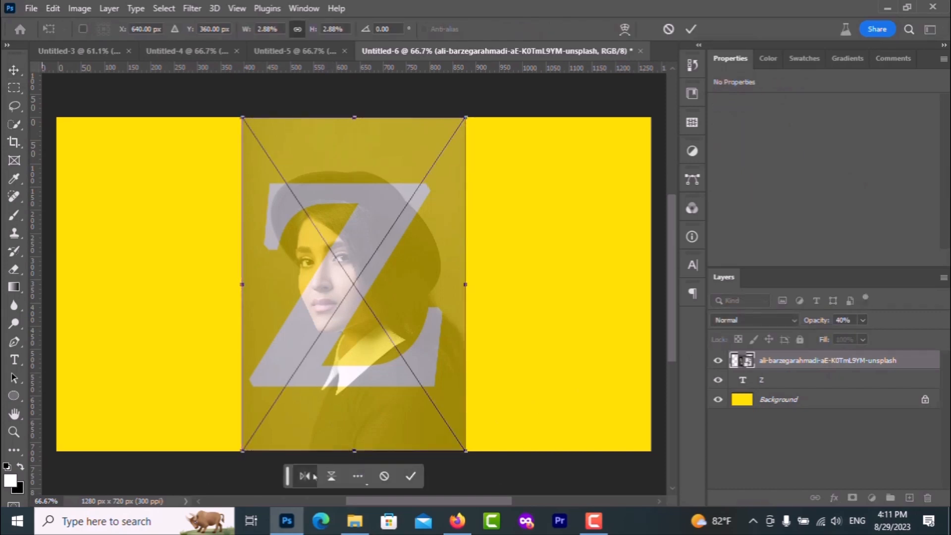
{"action": "left_click", "coordinate": [305, 475]}
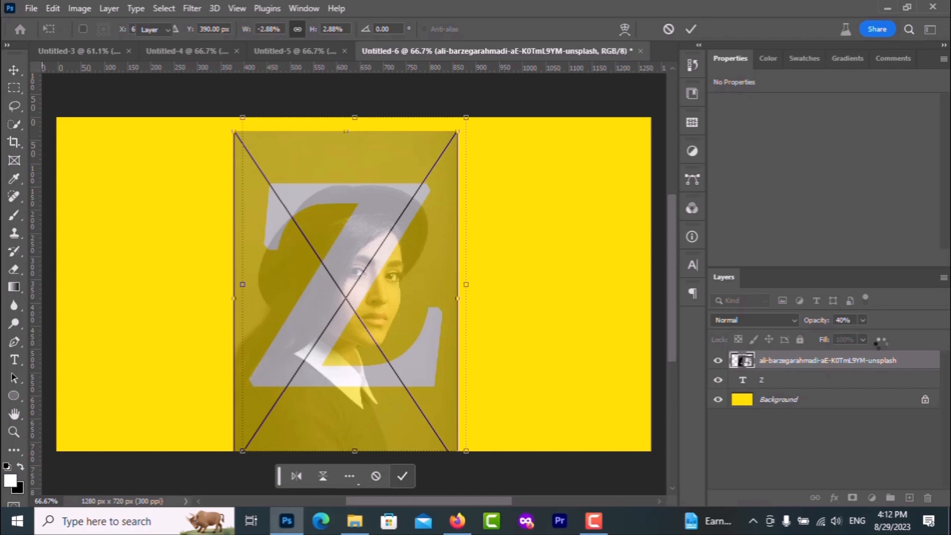
Commit the mirrored portrait and auto-select the woman with Select Subject.
{"action": "left_click", "coordinate": [402, 475]}
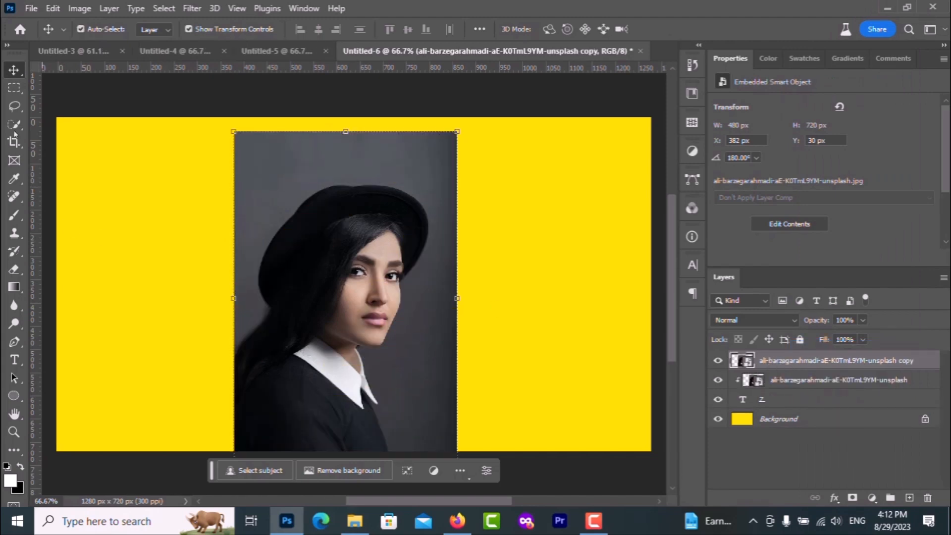
{"action": "left_click", "coordinate": [14, 125]}
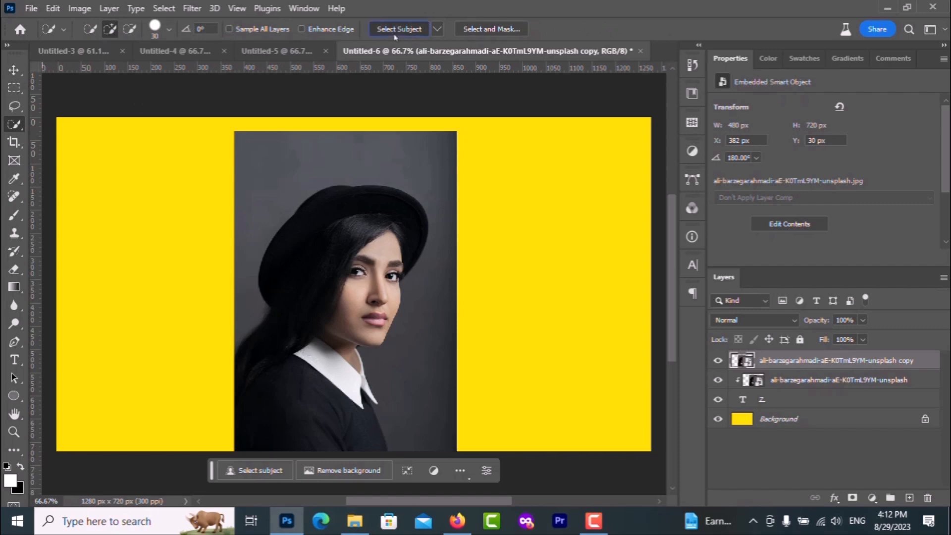
{"action": "left_click", "coordinate": [398, 29]}
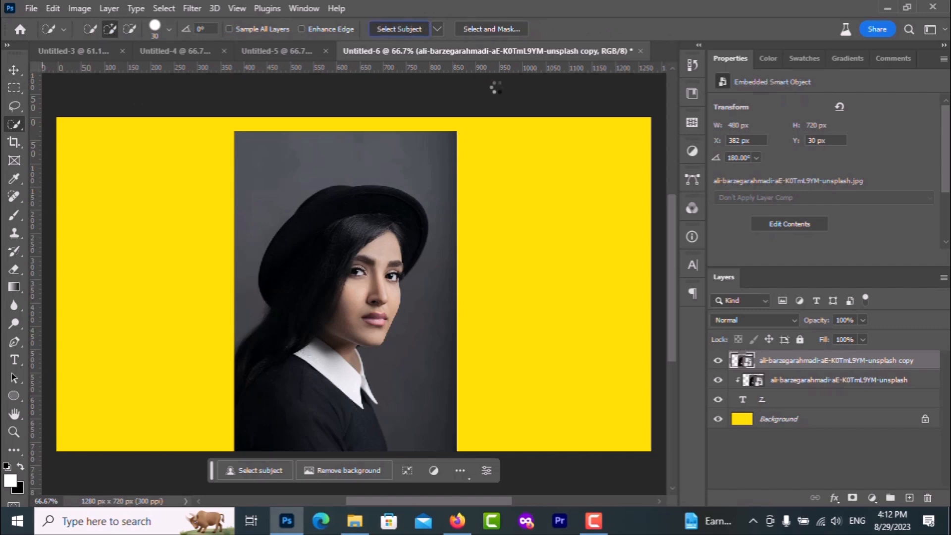
{"action": "left_click", "coordinate": [400, 28]}
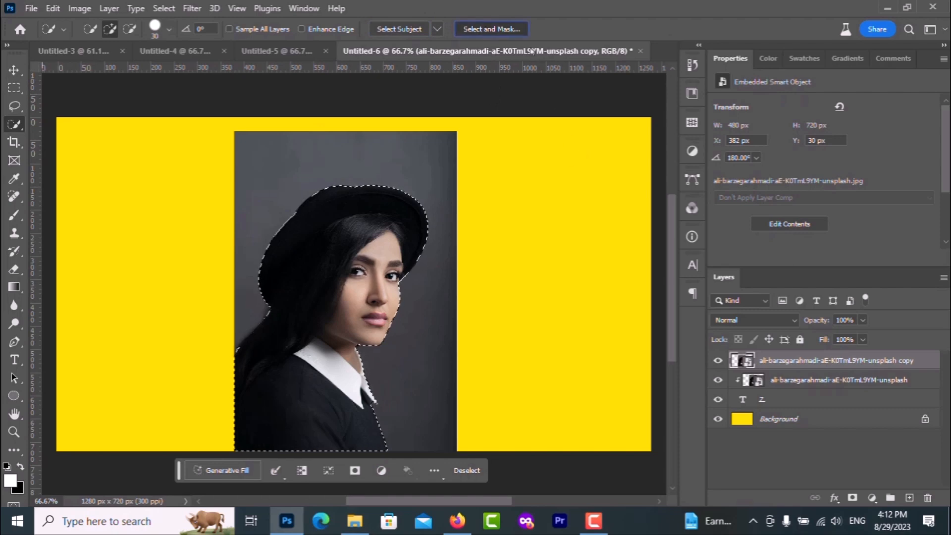
Refine the selection with Decontaminate Colors, outputting a new layer with layer mask.
{"action": "left_click", "coordinate": [491, 29]}
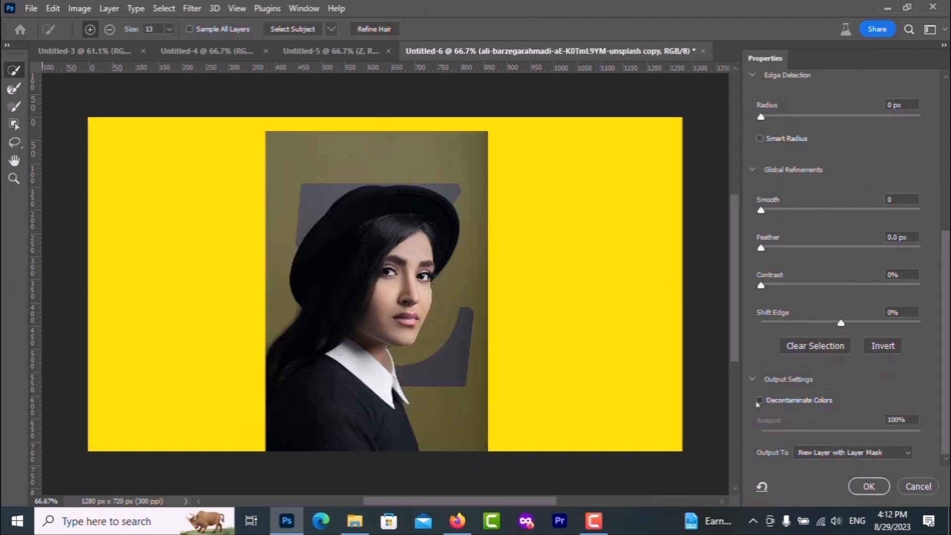
{"action": "left_click", "coordinate": [851, 452]}
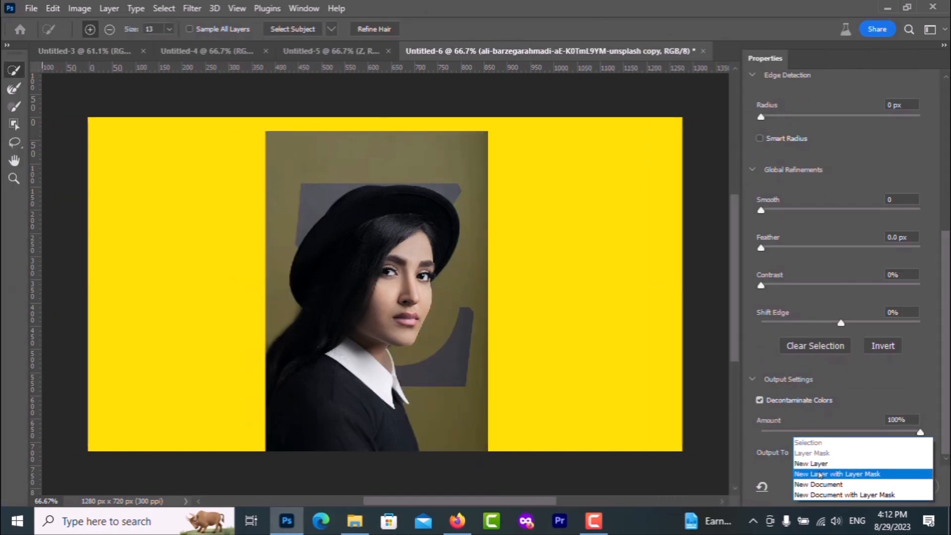
{"action": "left_click", "coordinate": [837, 473]}
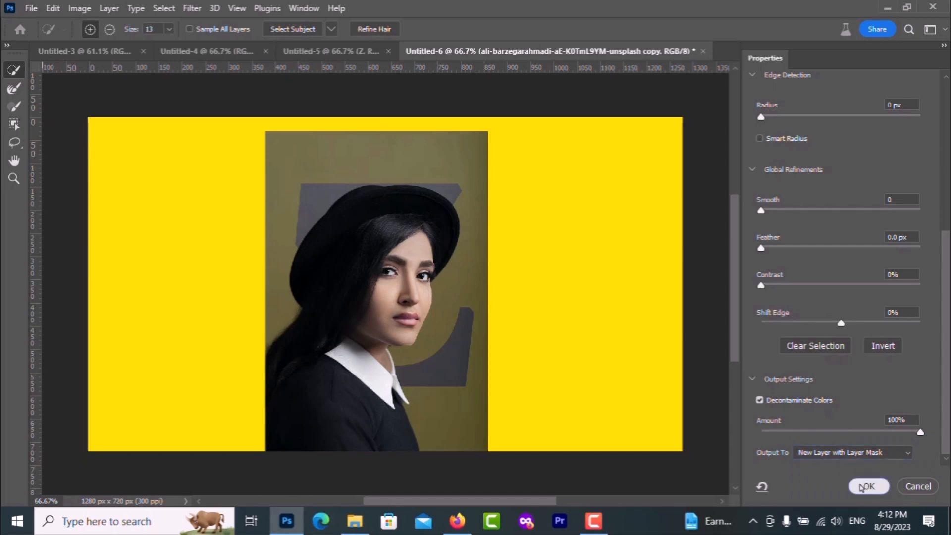
{"action": "left_click", "coordinate": [867, 486]}
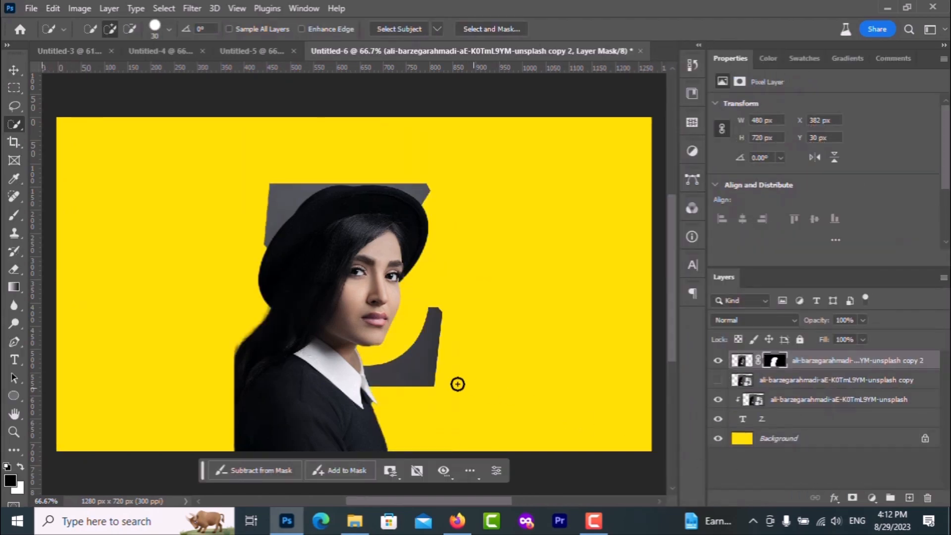
Load the Z text layer's shape as a selection and invert it.
{"action": "left_click", "coordinate": [761, 418]}
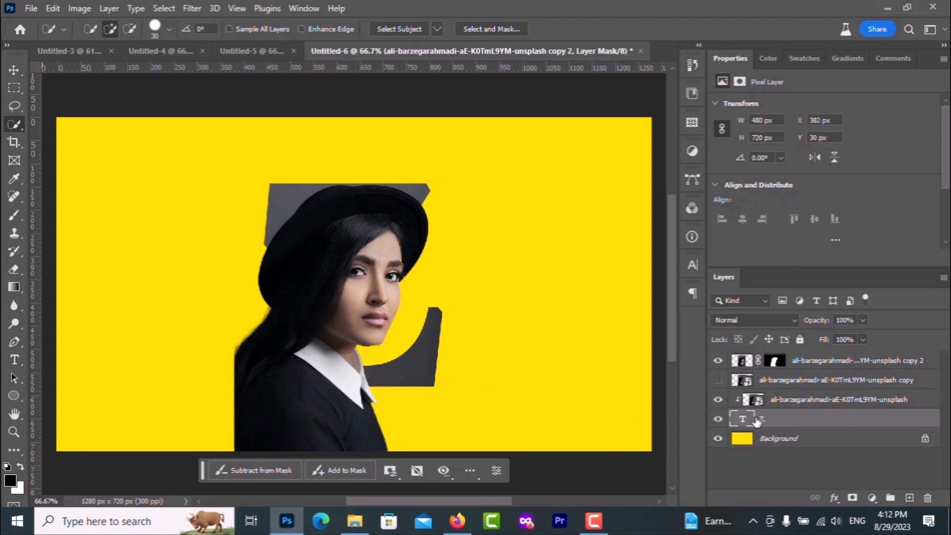
{"action": "left_click", "coordinate": [743, 419]}
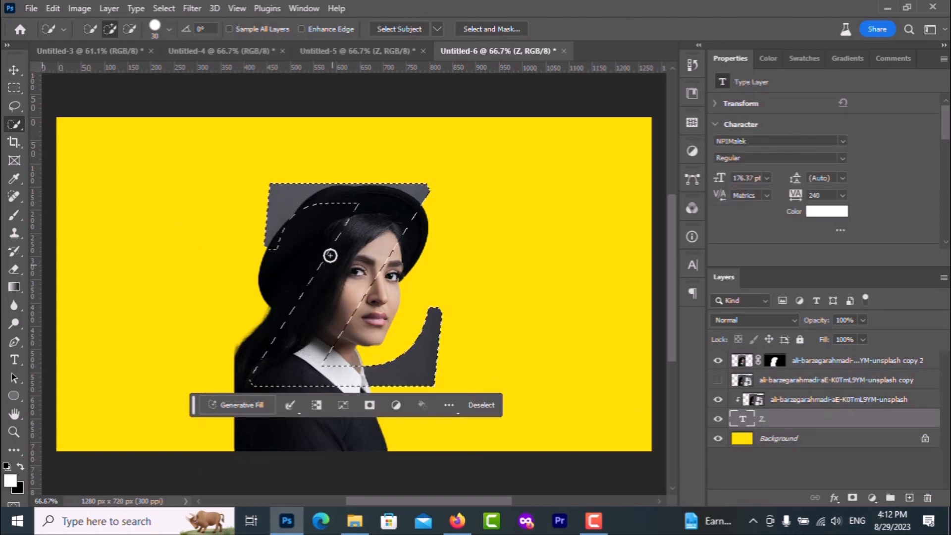
{"action": "left_click", "coordinate": [163, 7]}
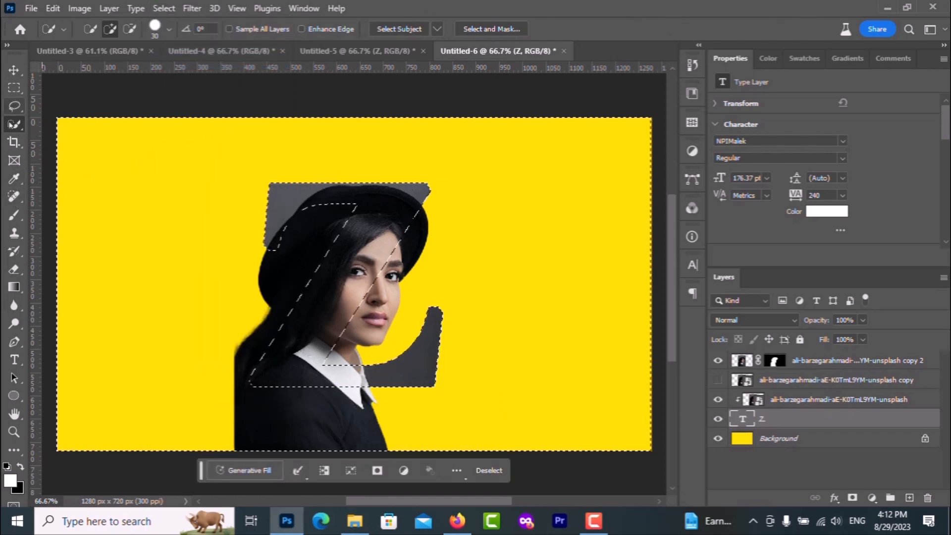
Mask out the cut-out woman outside the Z, keeping only her head visible.
{"action": "left_click", "coordinate": [14, 215]}
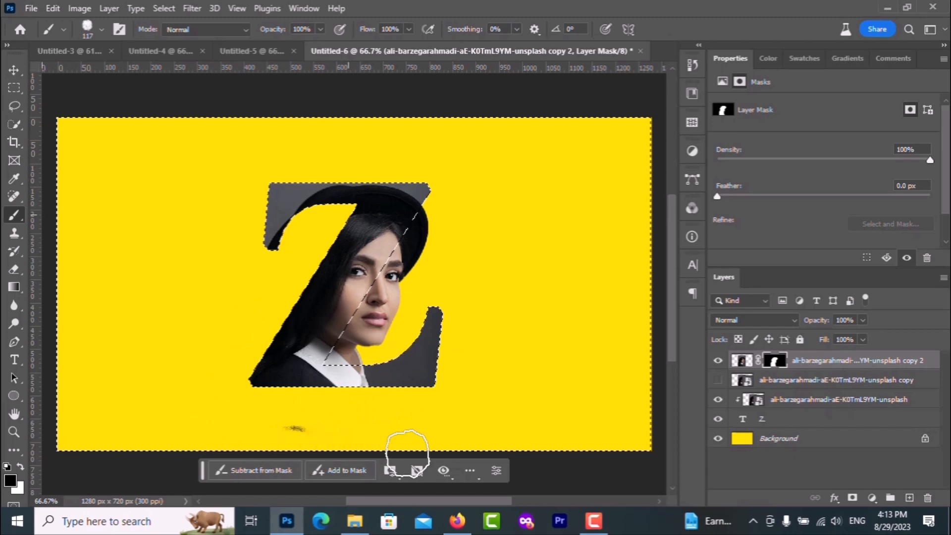
{"action": "mouse_move", "coordinate": [261, 408]}
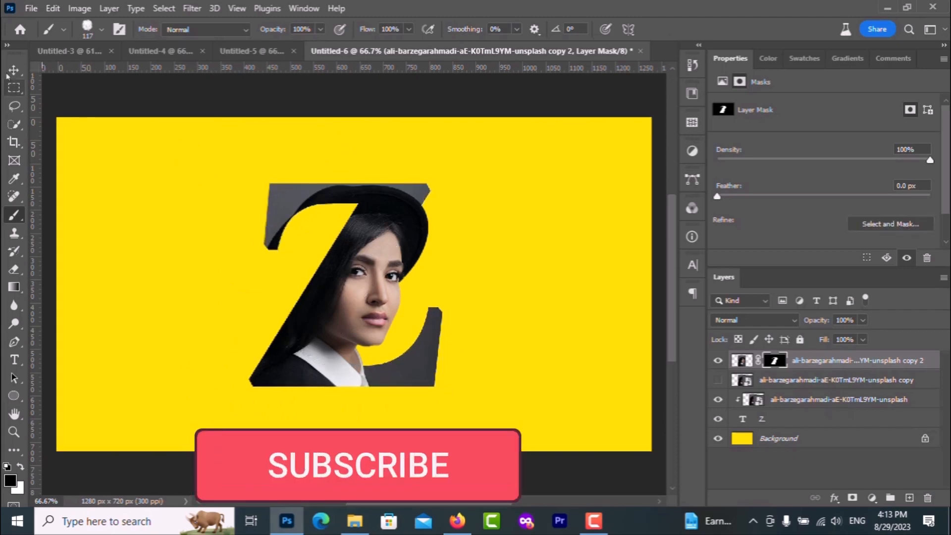
{"action": "left_click", "coordinate": [13, 70]}
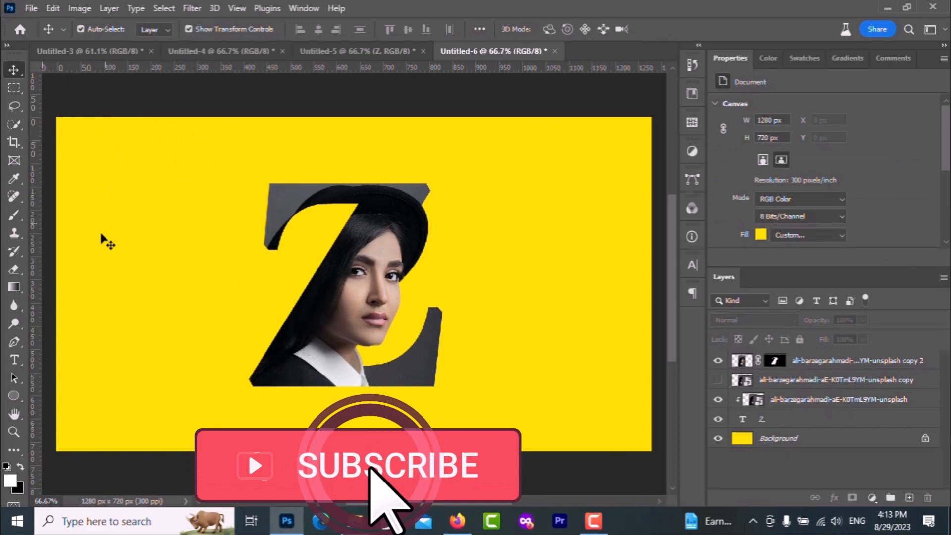